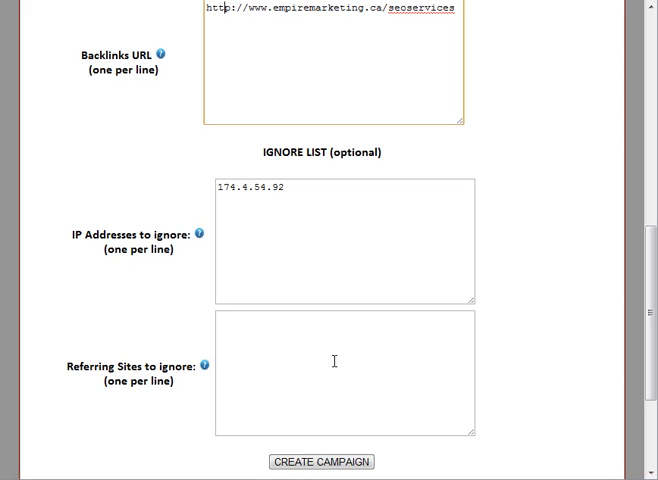
# Enter click.com in the Referring Sites to ignore field.
pyautogui.click(344, 376)
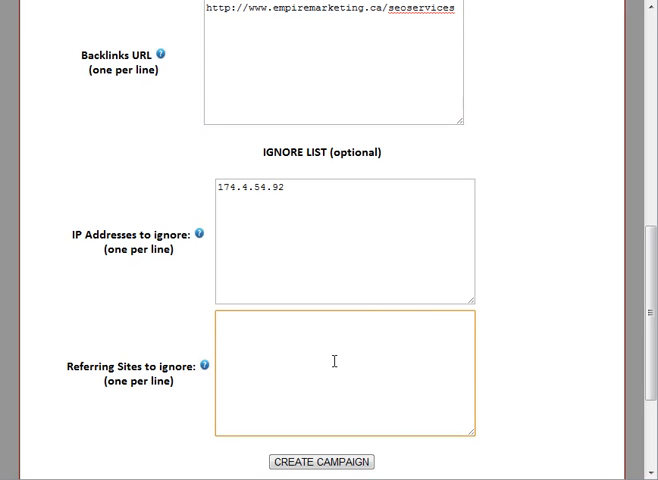
pyautogui.click(224, 324)
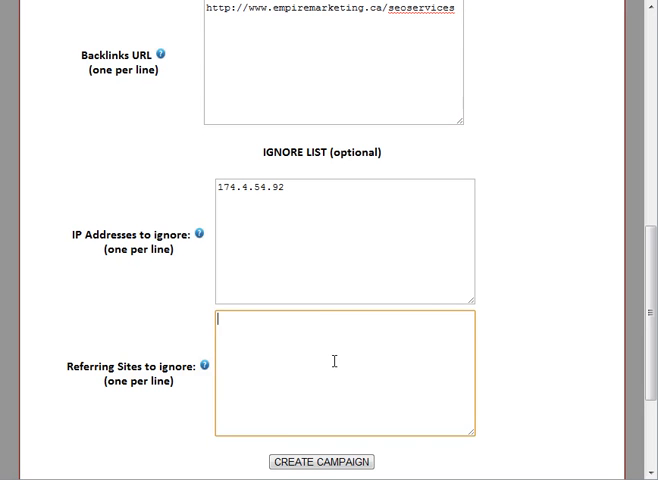
pyautogui.moveTo(368, 334)
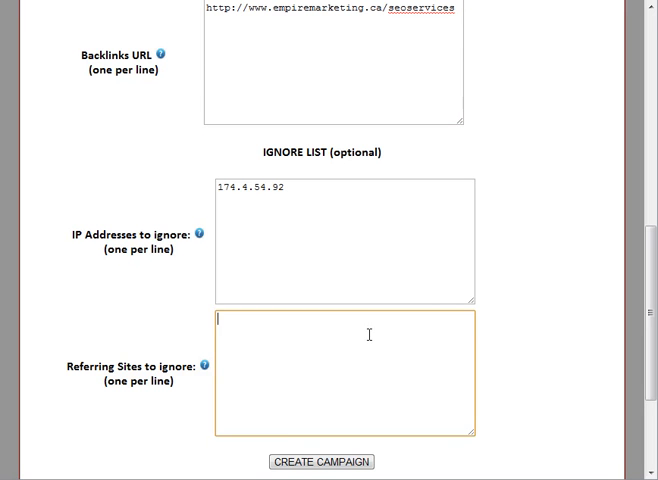
pyautogui.moveTo(364, 352)
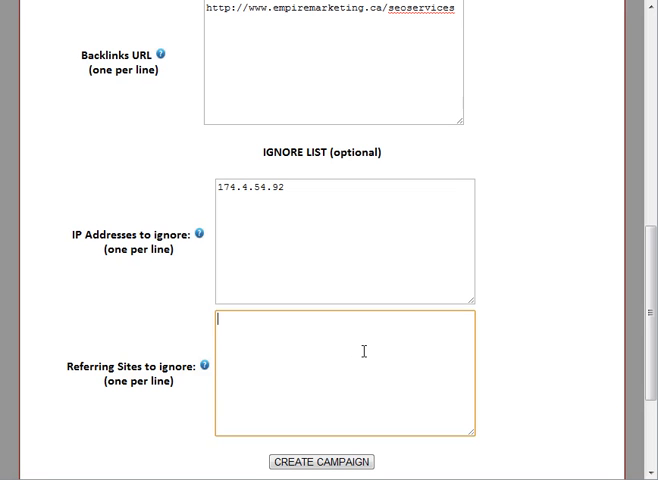
pyautogui.write('click.')
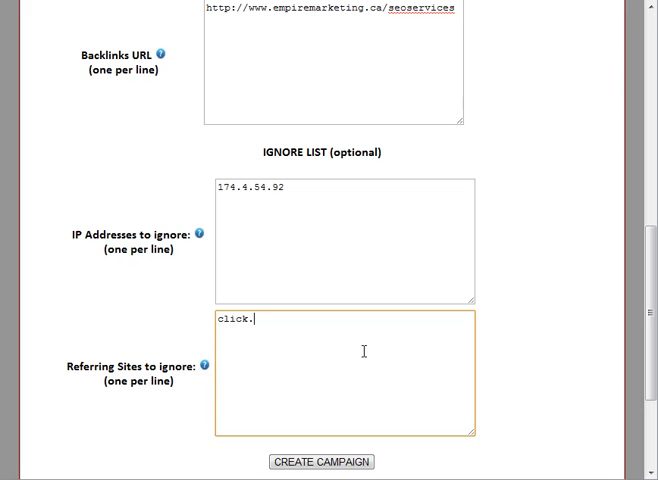
pyautogui.write('com')
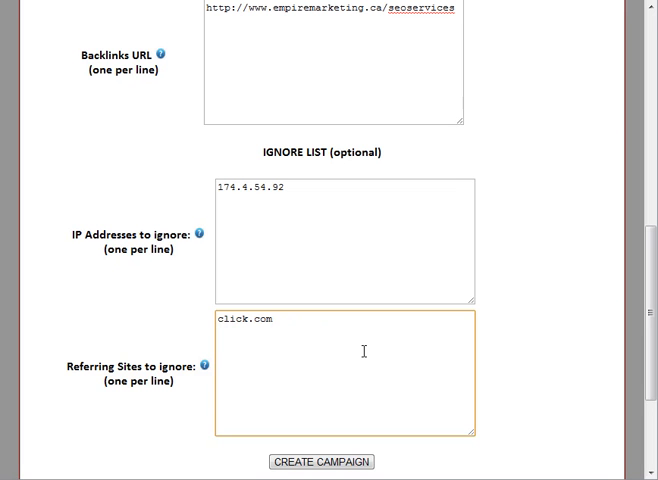
pyautogui.moveTo(336, 220)
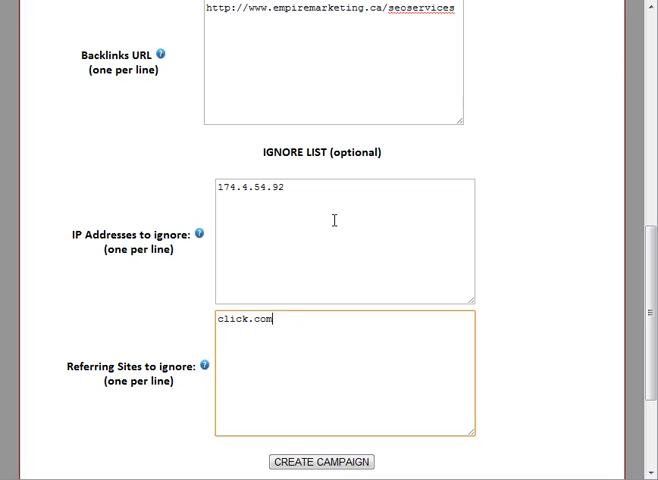
pyautogui.moveTo(268, 350)
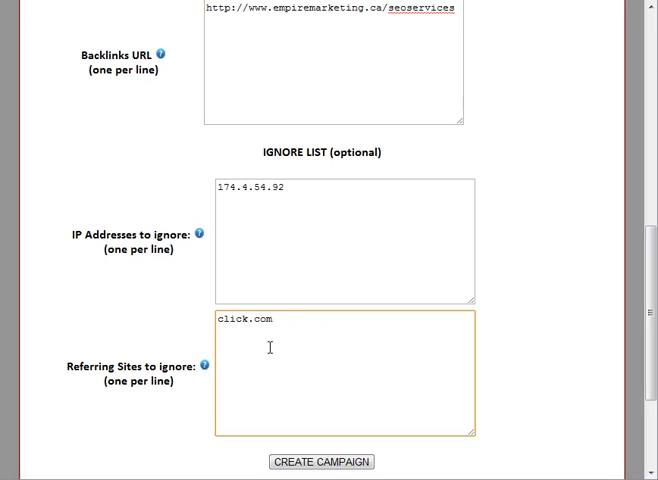
# Add bit.ly as a second referring site to ignore.
pyautogui.click(272, 320)
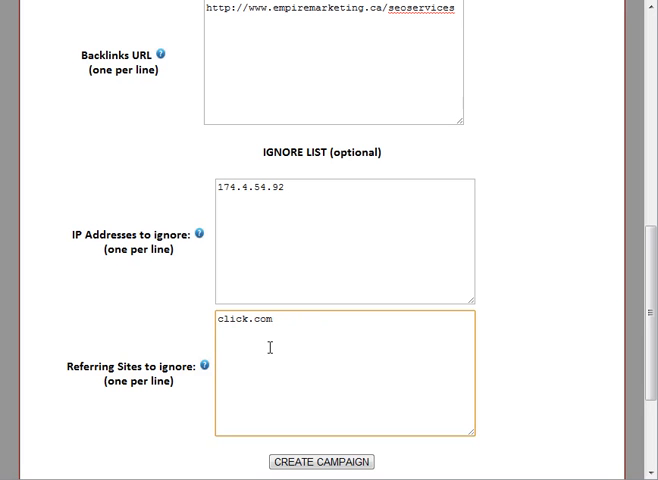
pyautogui.write('bit')
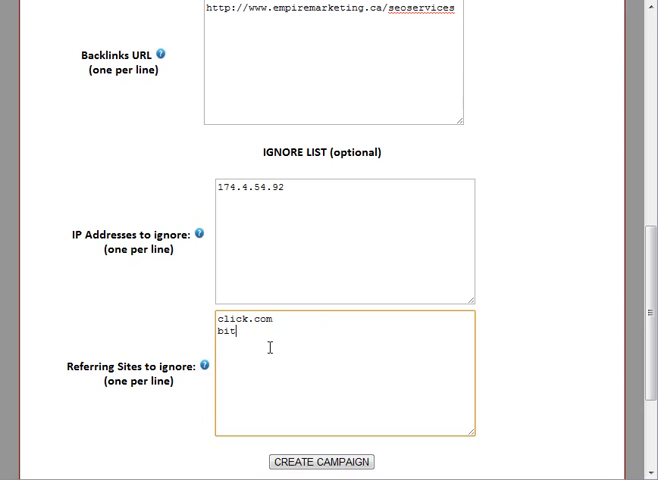
pyautogui.write(',')
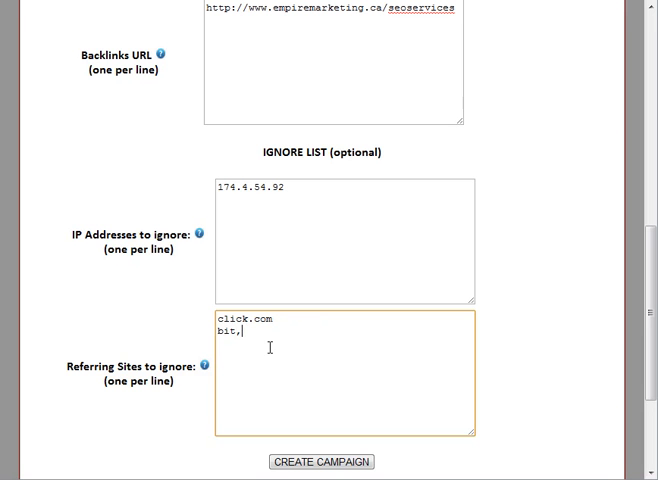
pyautogui.write('.ly')
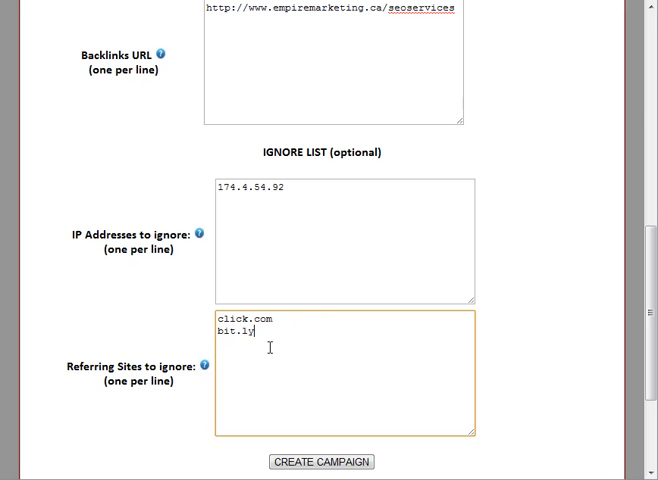
pyautogui.moveTo(252, 272)
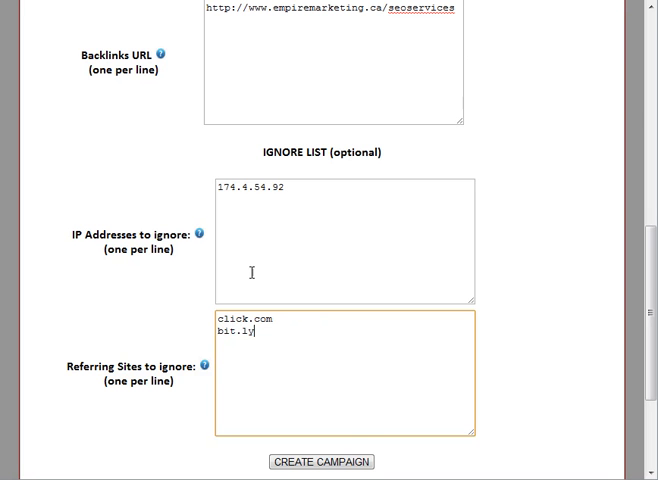
# Submit the form with Create Campaign to generate the ping code.
pyautogui.scroll(3)
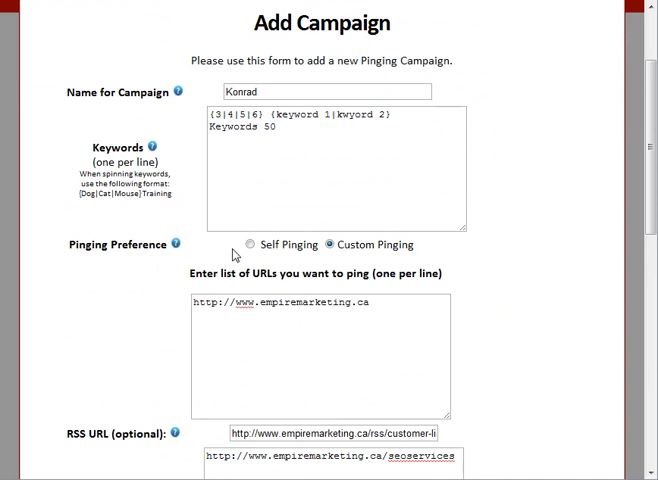
pyautogui.scroll(-3)
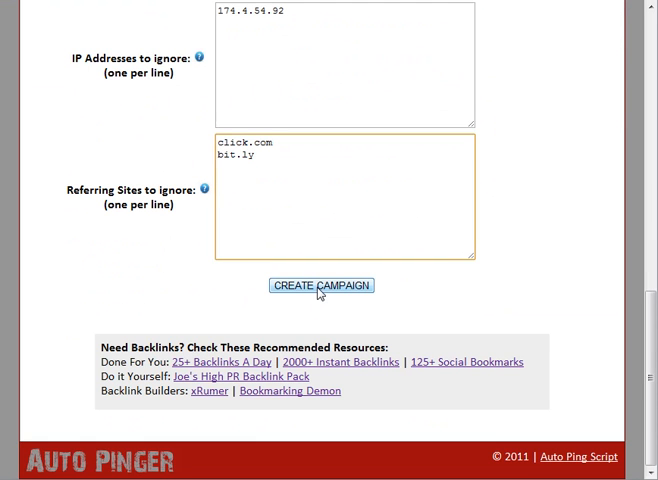
pyautogui.click(320, 284)
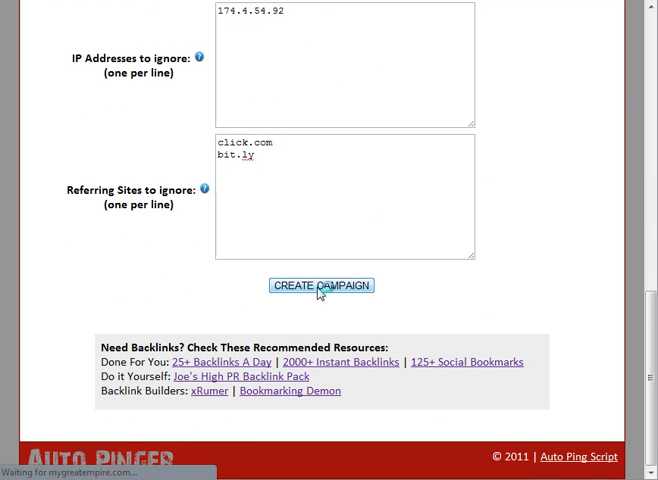
pyautogui.click(320, 284)
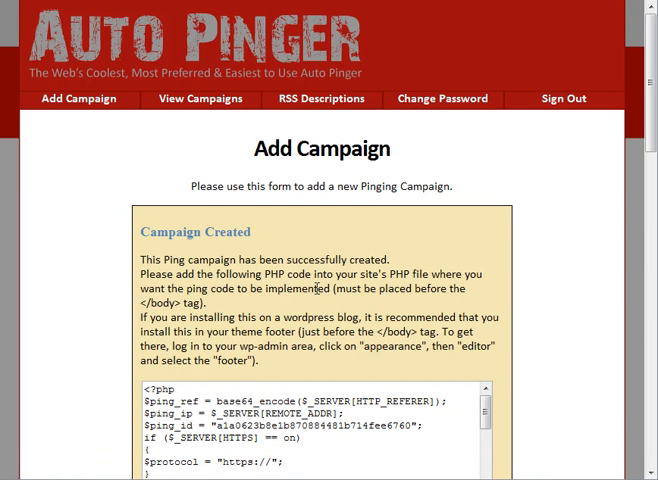
# Scroll down to the Campaign Created box to reach the generated PHP code.
pyautogui.scroll(-3)
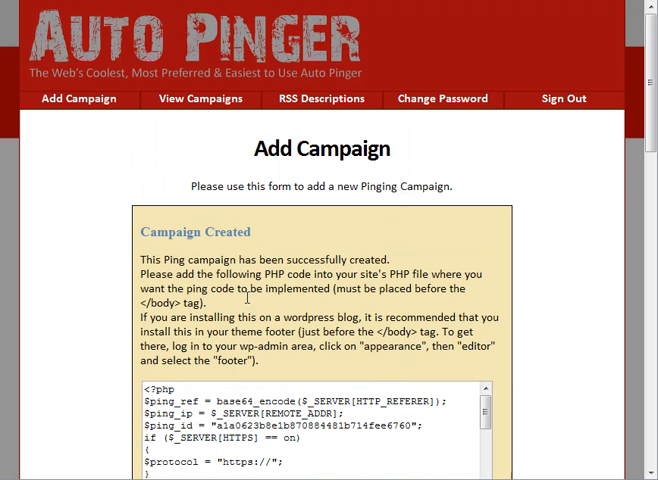
pyautogui.scroll(-3)
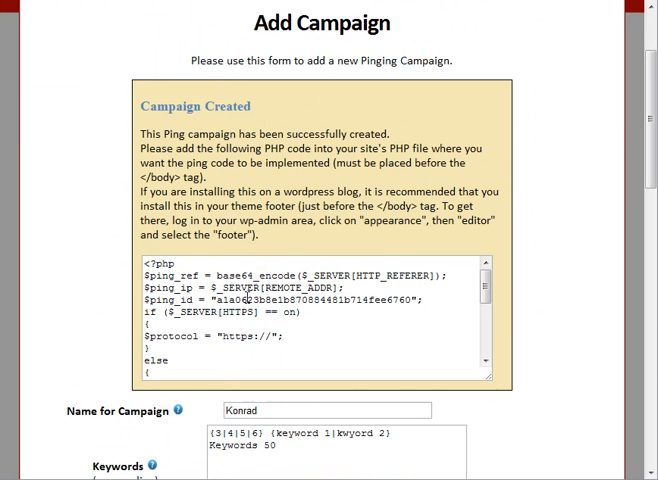
pyautogui.moveTo(324, 244)
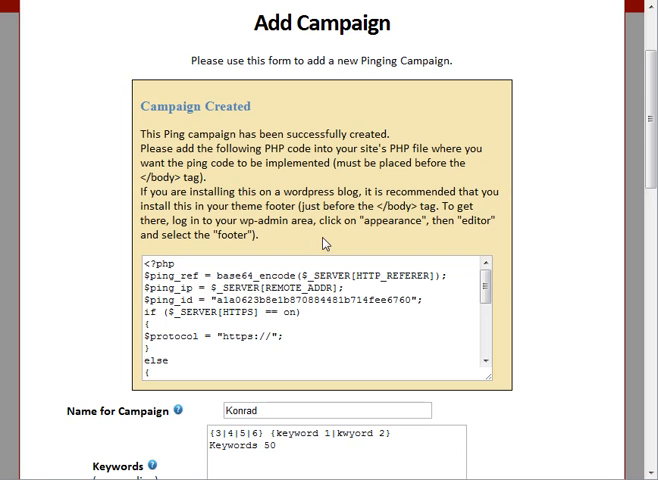
pyautogui.scroll(-3)
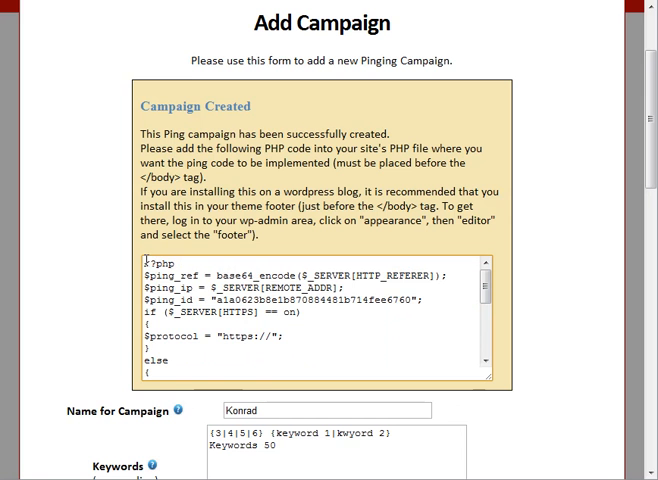
pyautogui.scroll(-3)
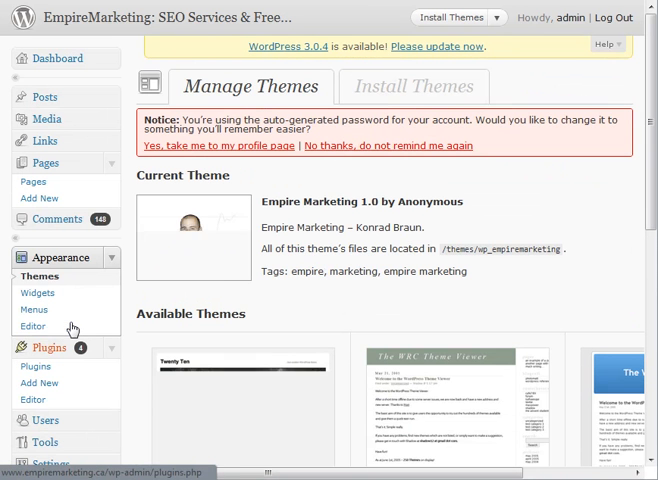
# Go to Appearance > Editor and load the Footer (footer.php) template.
pyautogui.click(32, 326)
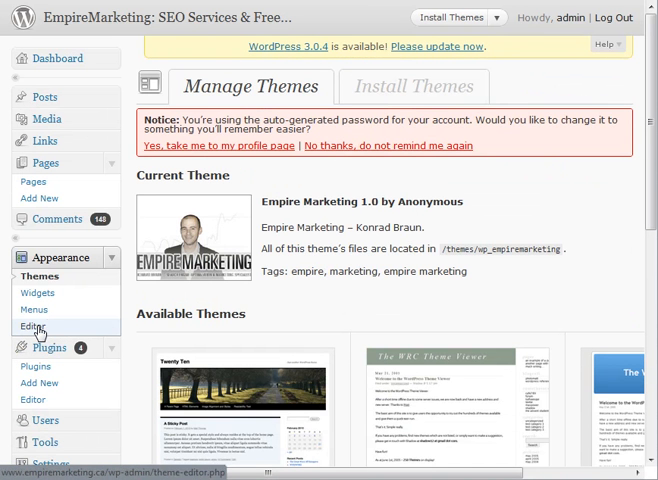
pyautogui.click(36, 324)
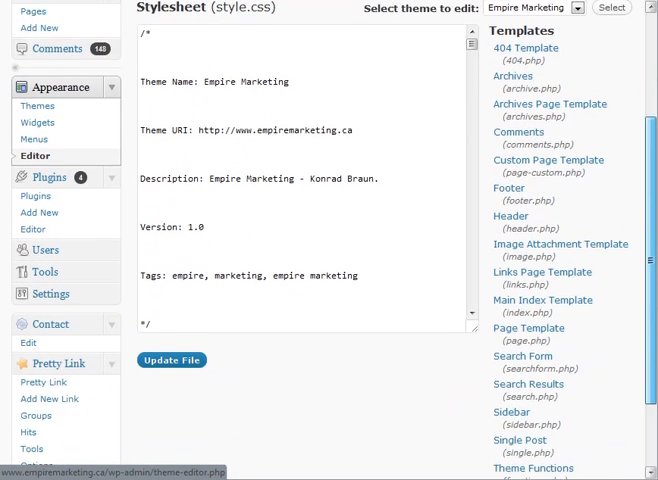
pyautogui.scroll(-3)
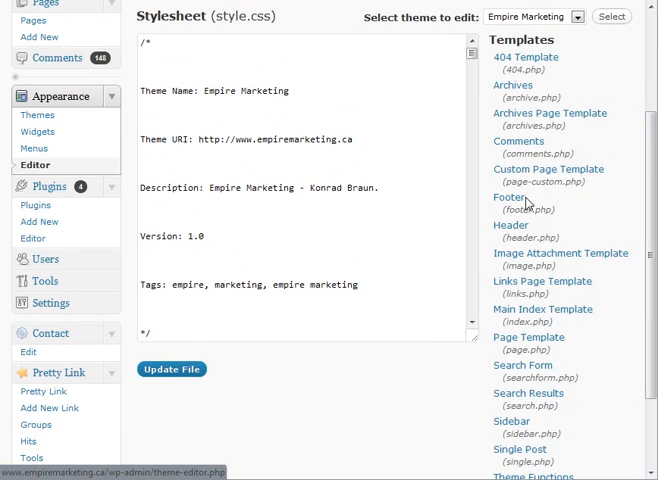
pyautogui.click(510, 208)
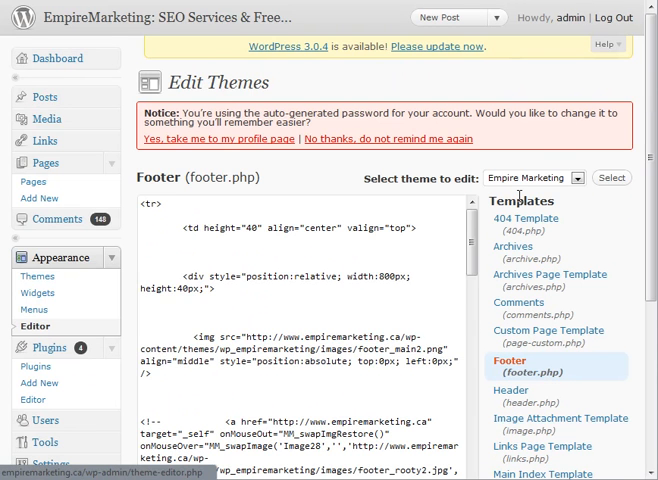
# Paste the ping code before </body> in footer.php and save with Update File.
pyautogui.scroll(-3)
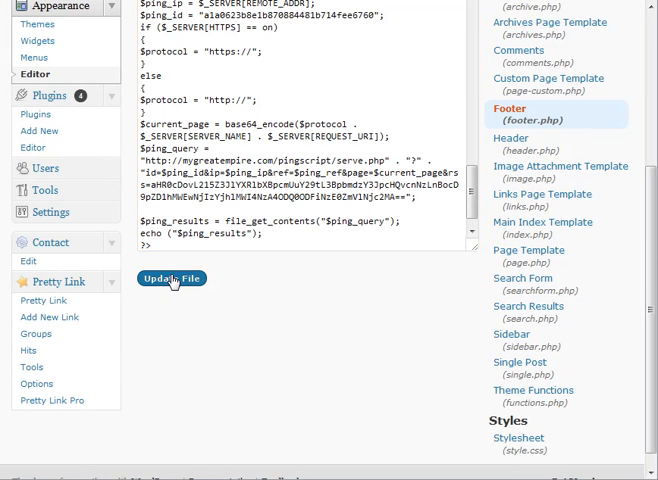
pyautogui.click(172, 278)
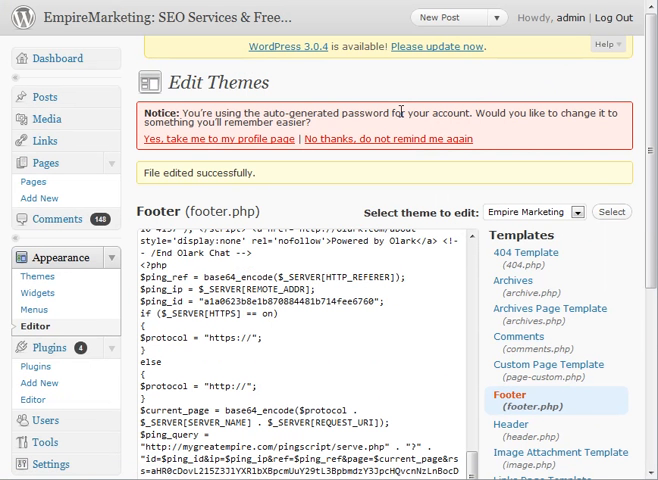
pyautogui.moveTo(484, 336)
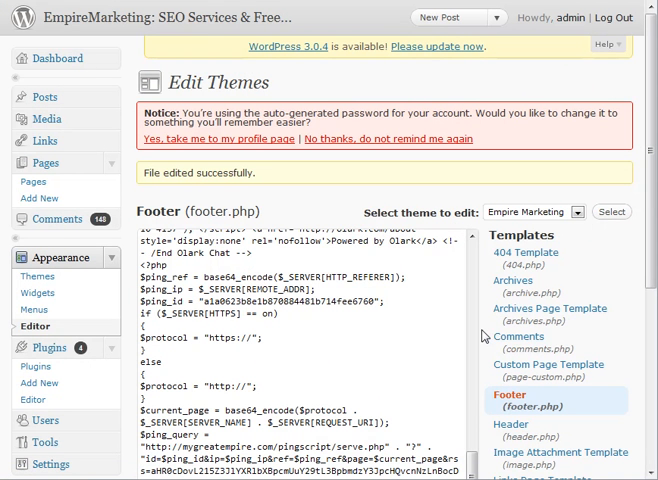
pyautogui.moveTo(476, 336)
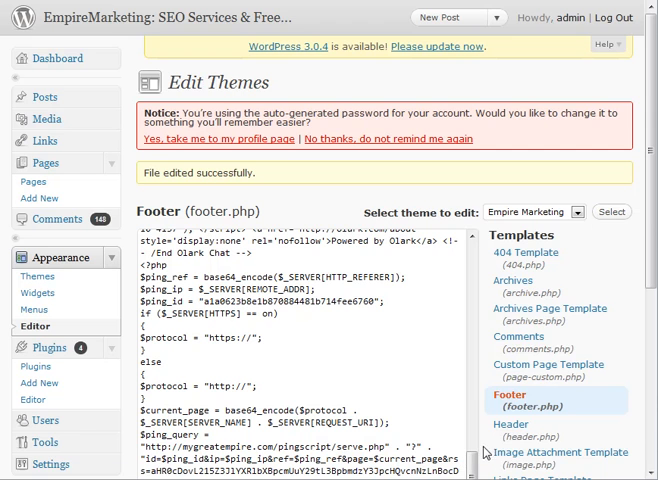
pyautogui.scroll(-3)
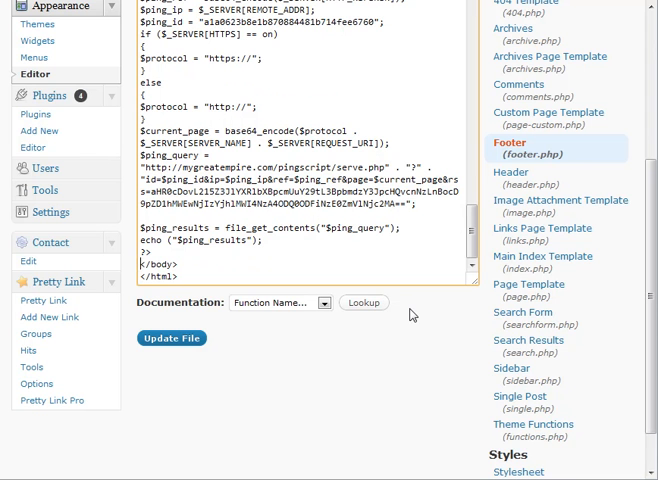
pyautogui.scroll(-3)
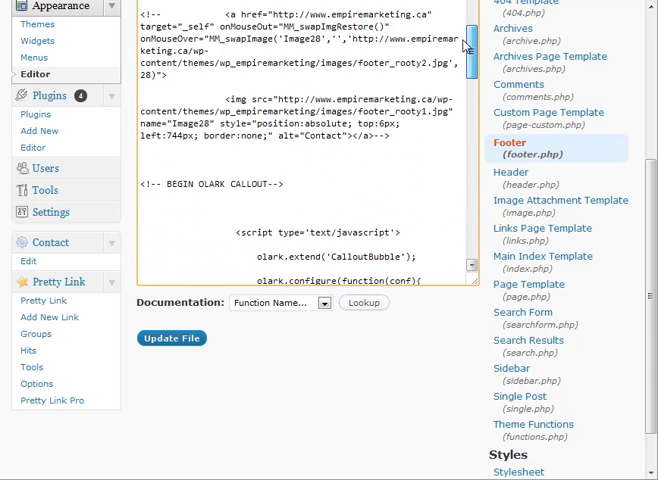
pyautogui.click(172, 336)
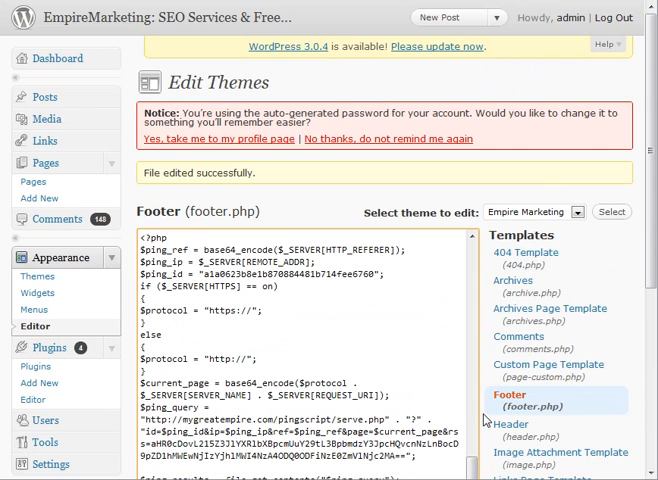
pyautogui.scroll(-3)
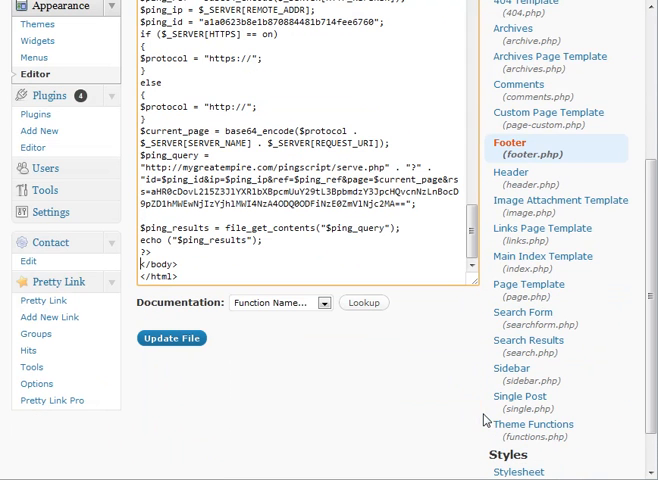
pyautogui.moveTo(238, 350)
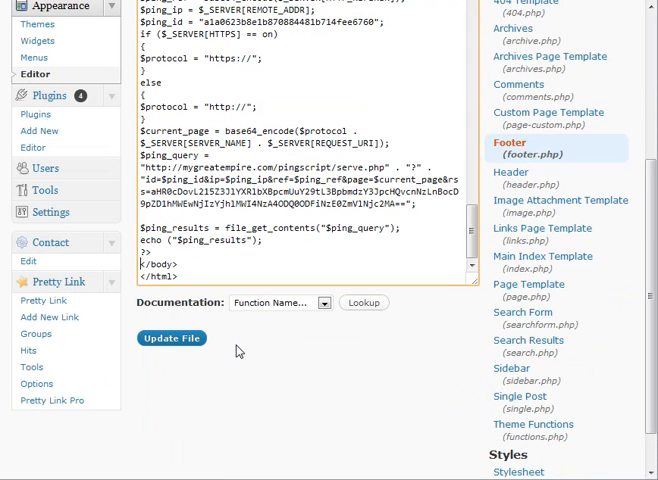